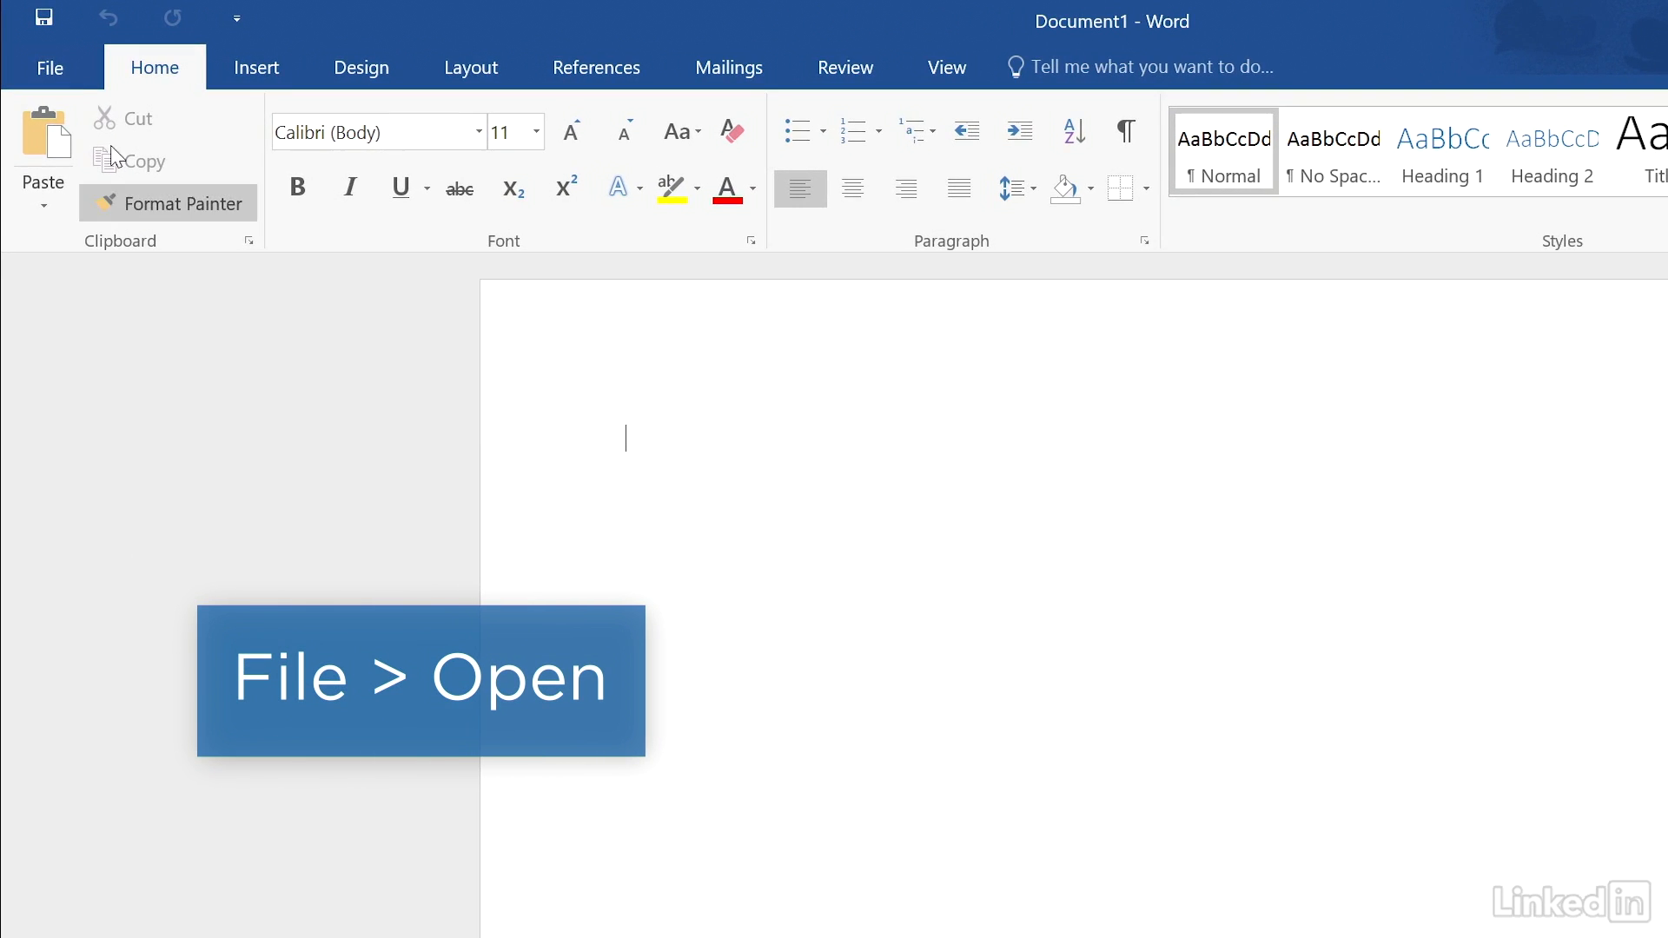
# Open landon_pressrelease.pdf from the Desktop folder through Word's file browser.
pyautogui.click(48, 68)
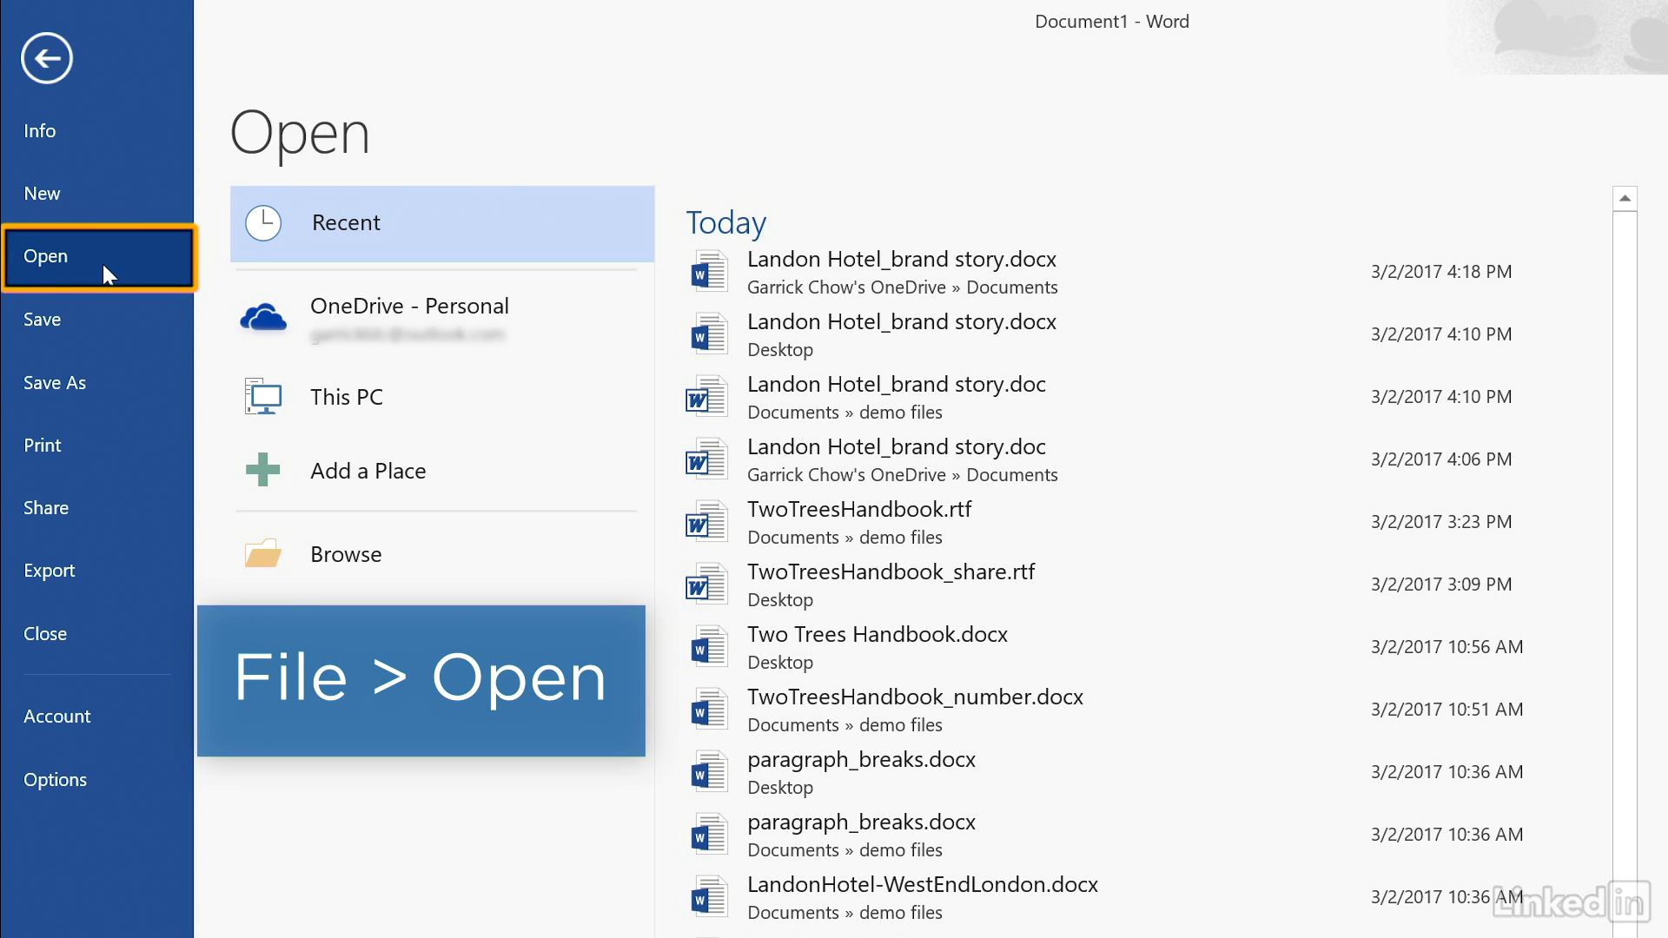
pyautogui.click(344, 553)
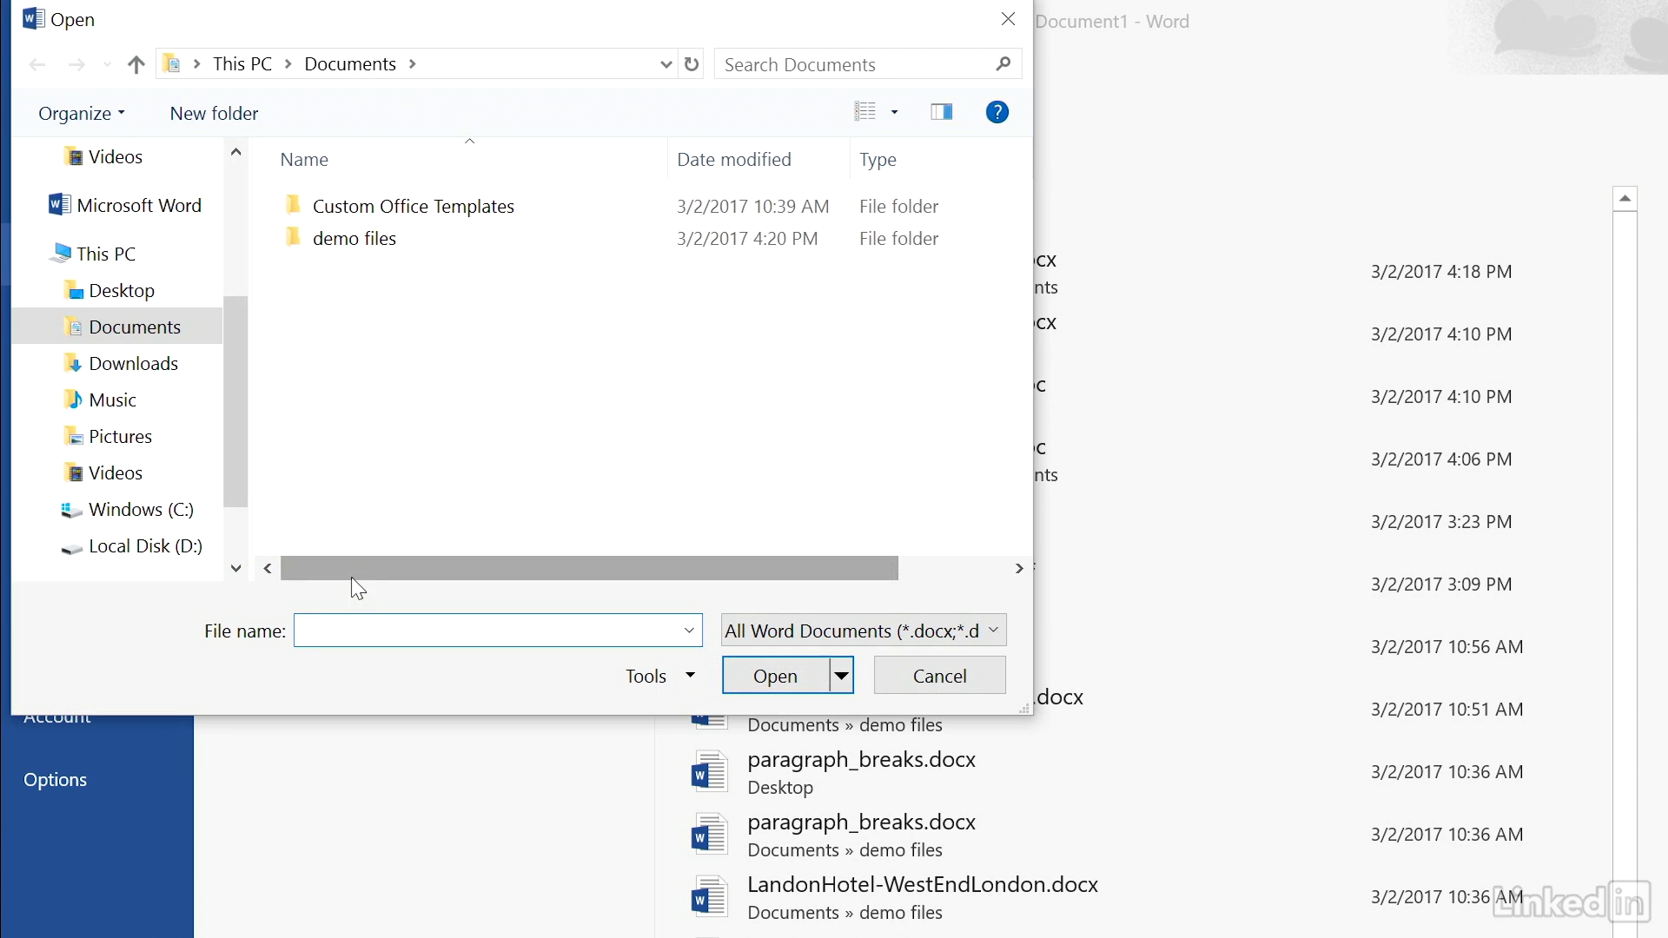
pyautogui.click(116, 291)
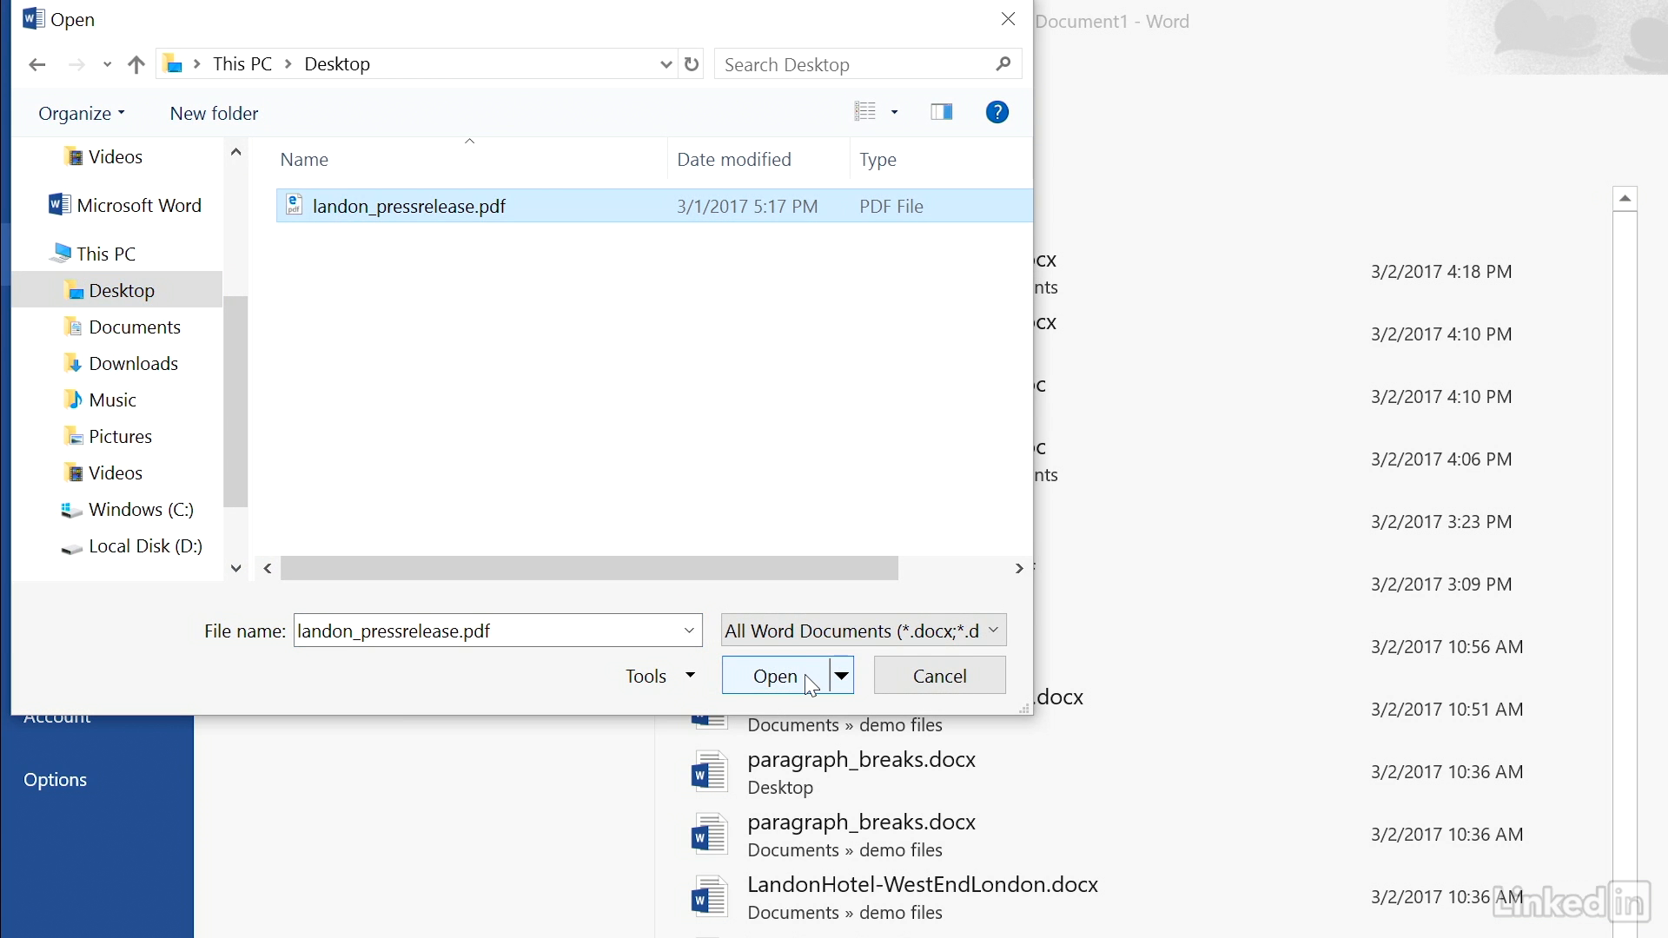
pyautogui.click(777, 676)
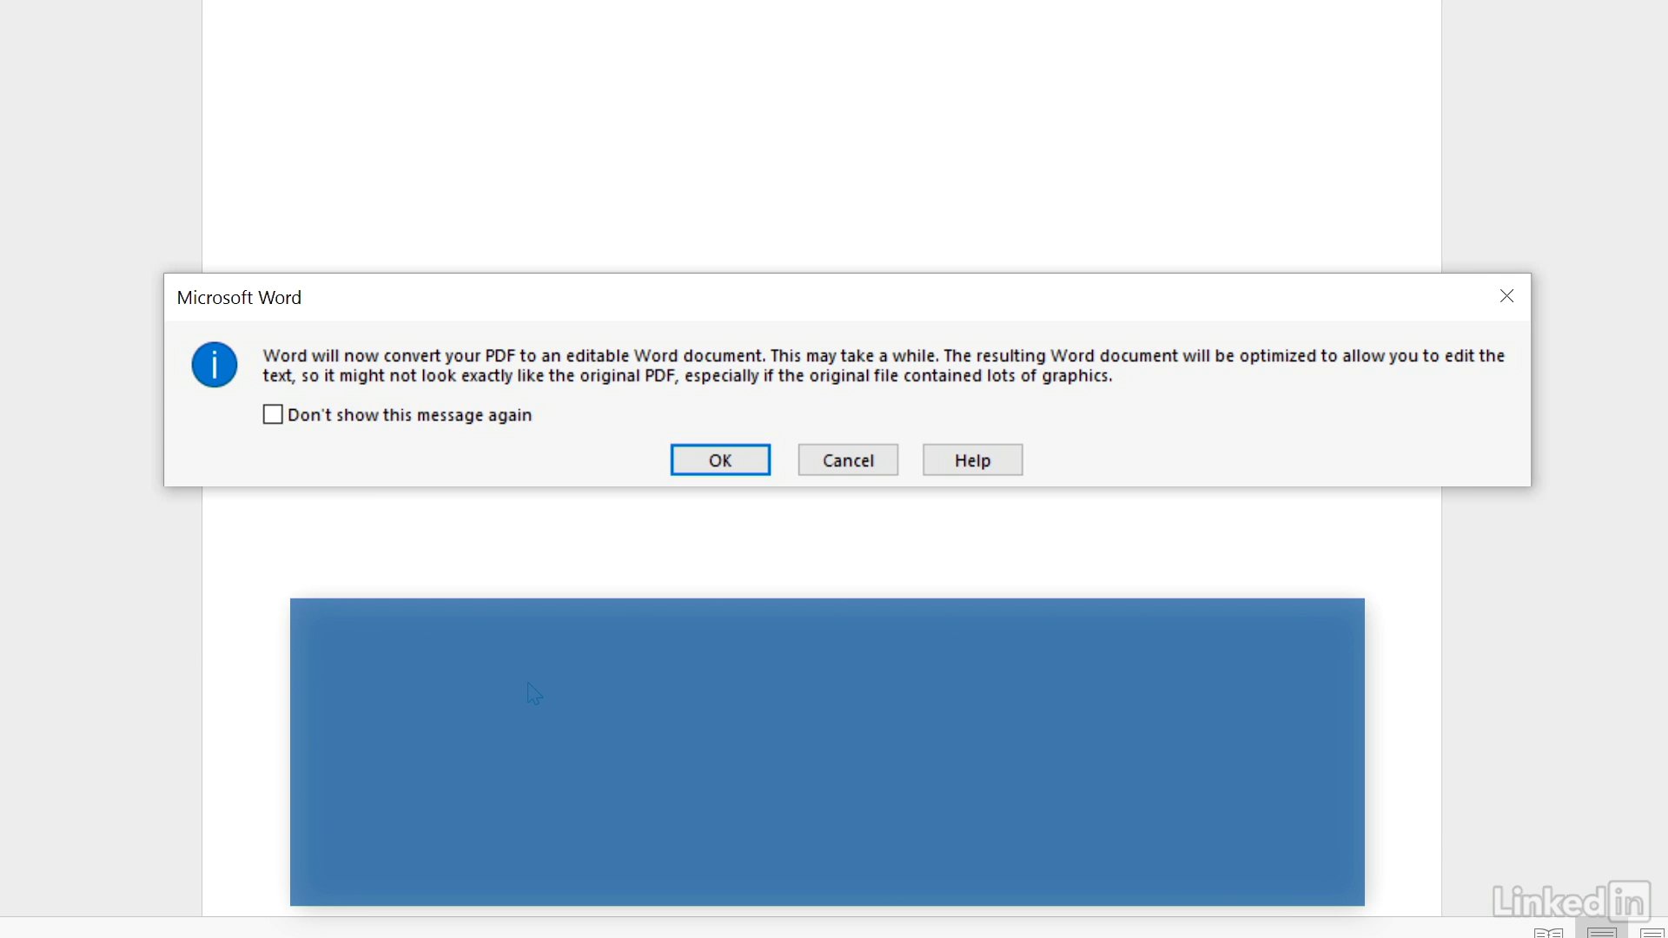
# Accept Word's conversion of the PDF into an editable document.
pyautogui.click(719, 459)
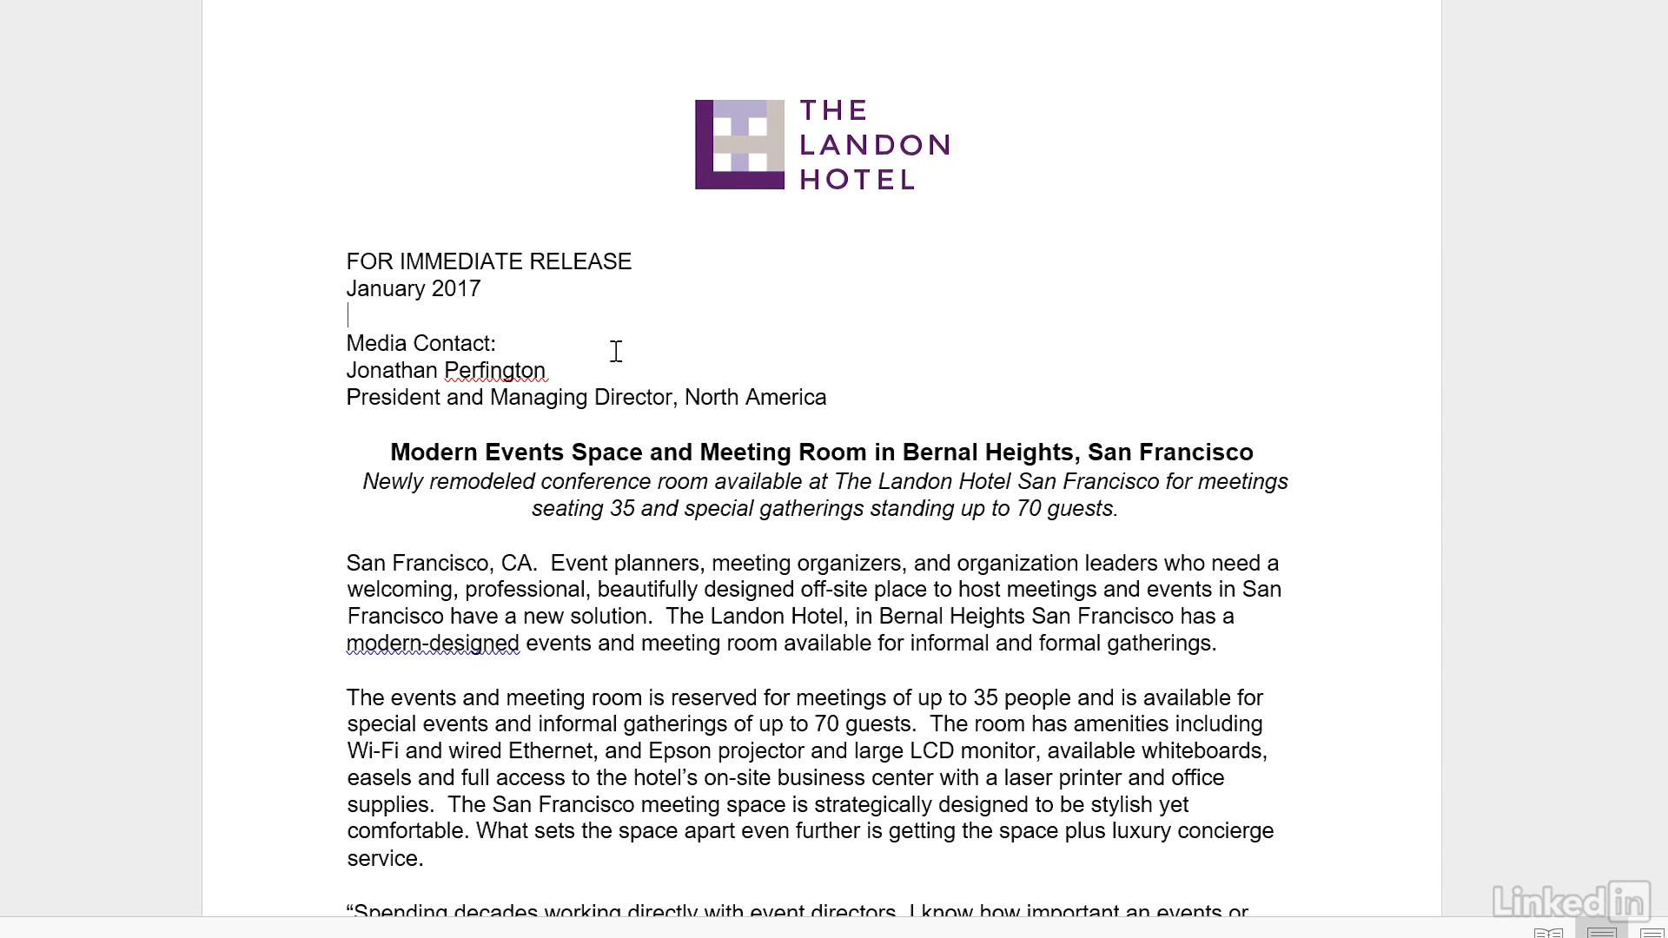
# Begin retyping the date line's month as 'Au' in place of January.
pyautogui.write('Au')
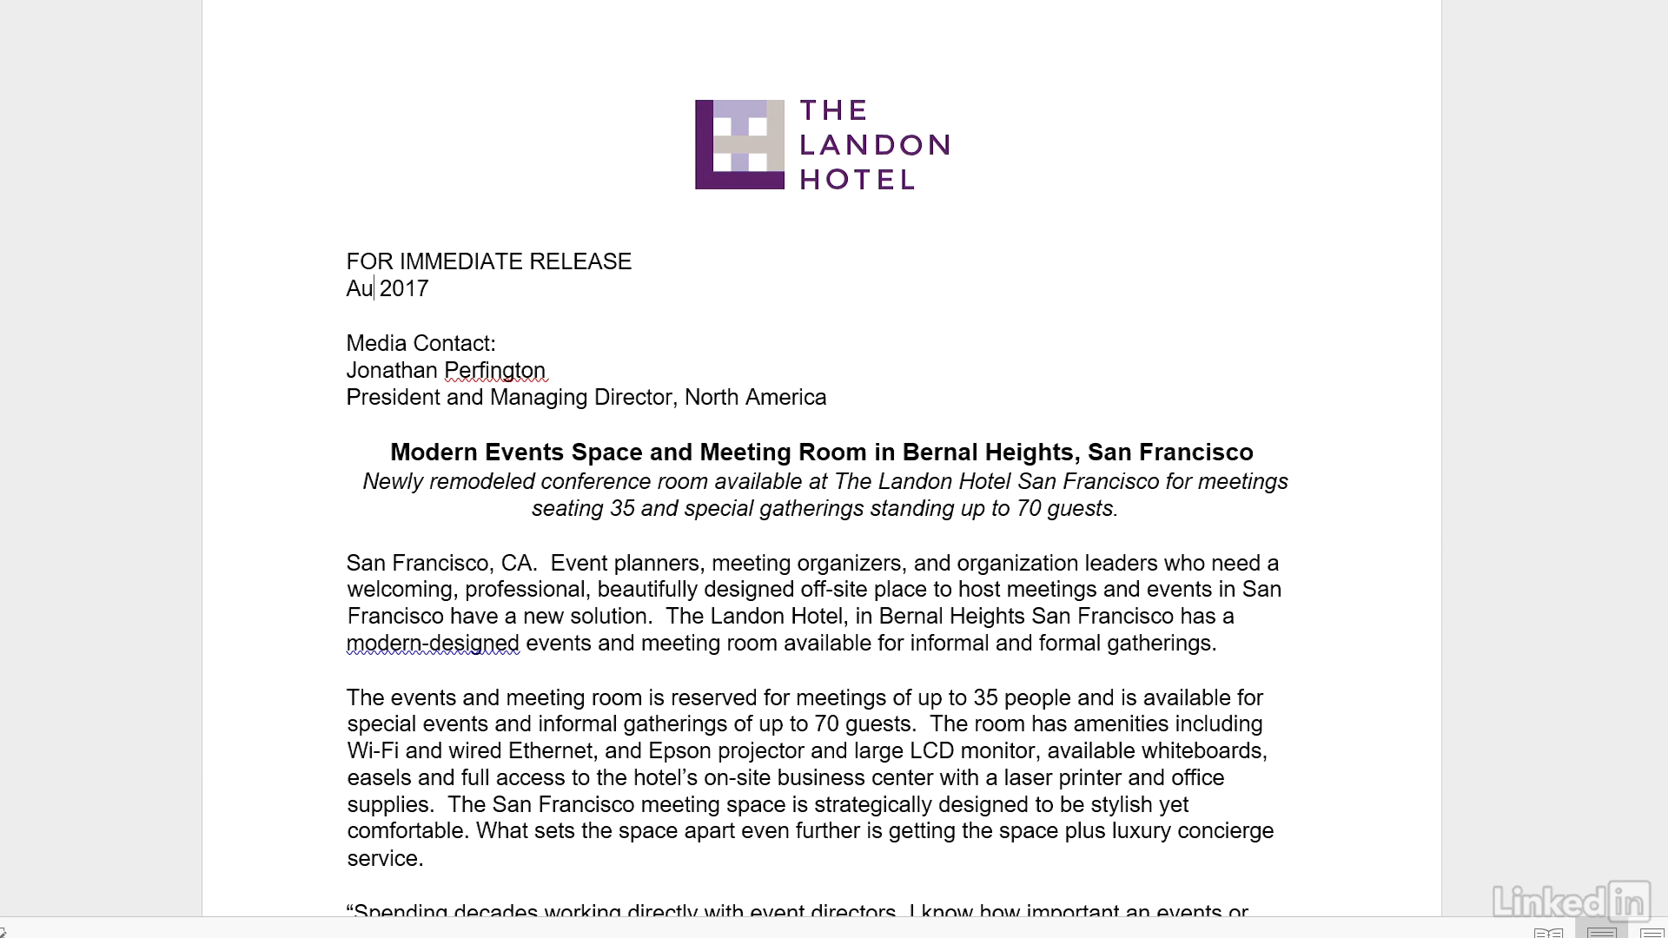